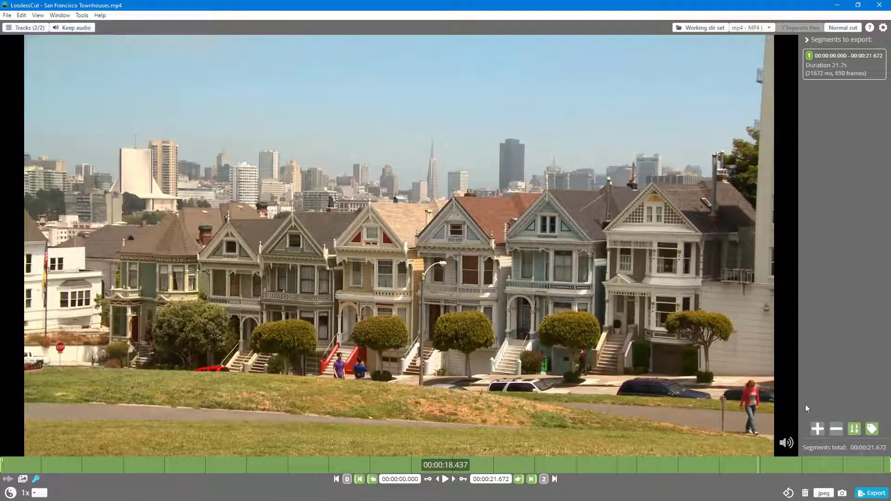
- Export the full clip losslessly as MP4 and inspect the 15.4 MB file in Explorer
left_click(876, 493)
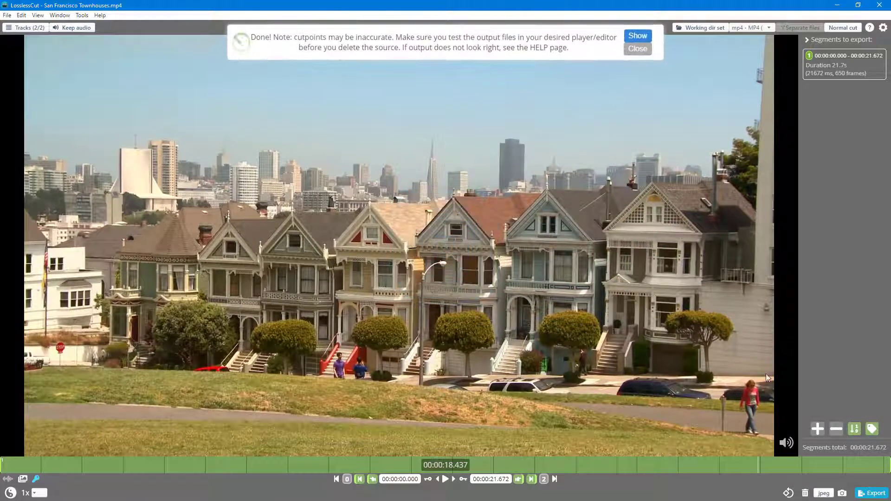
left_click(637, 36)
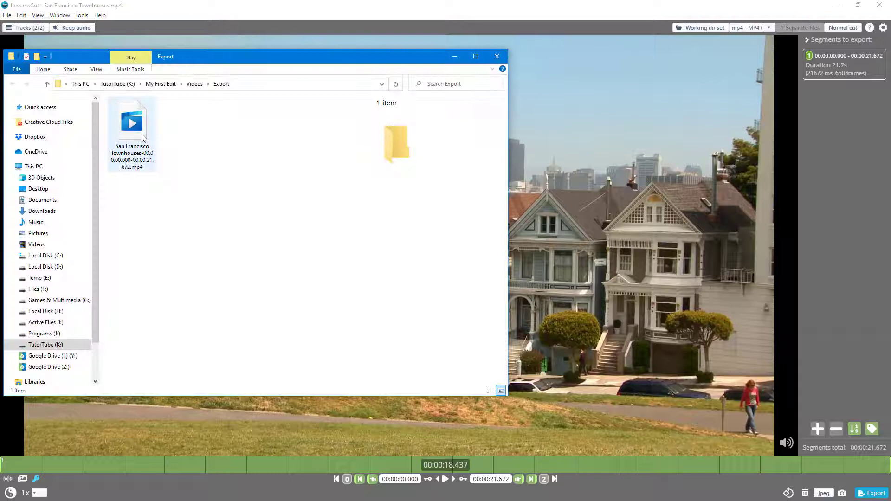
left_click(132, 125)
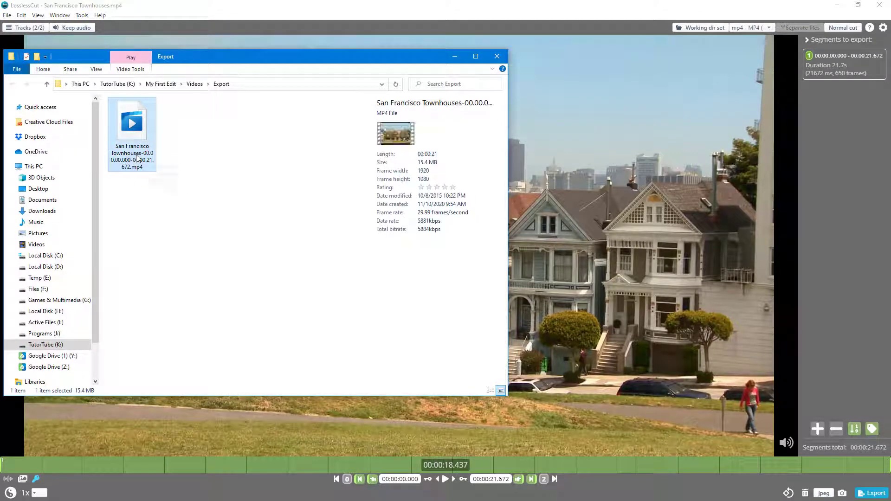
mouse_move(147, 164)
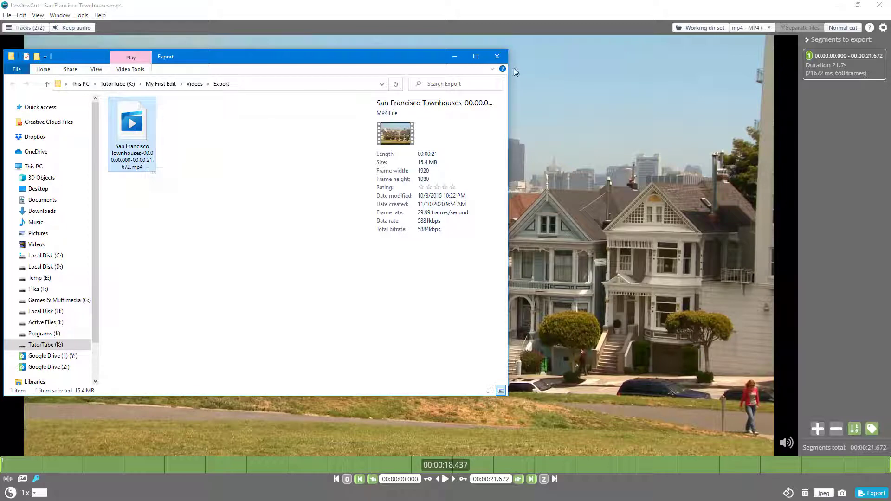
- Close Explorer, switch the output format to QuickTime MOV, and export again
left_click(497, 55)
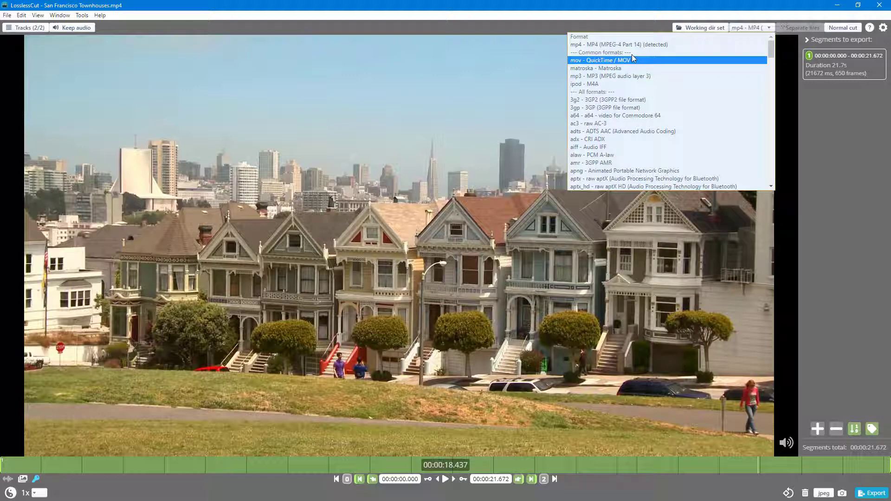
left_click(601, 60)
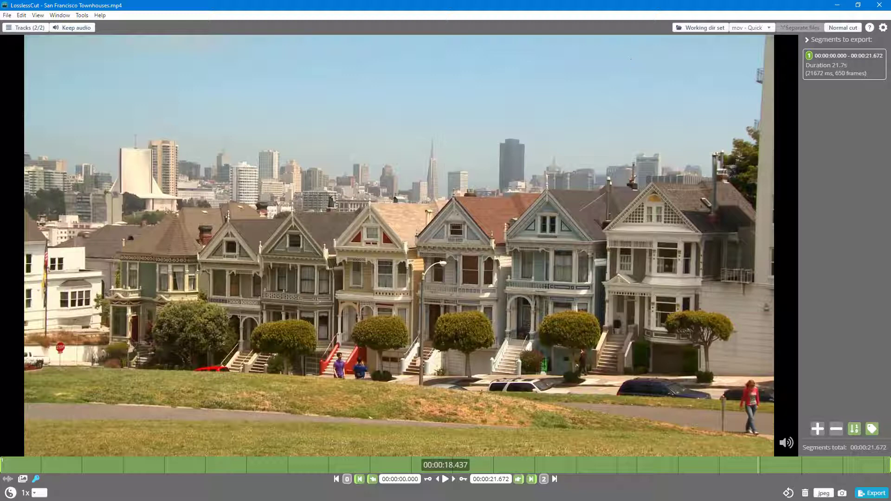
left_click(877, 493)
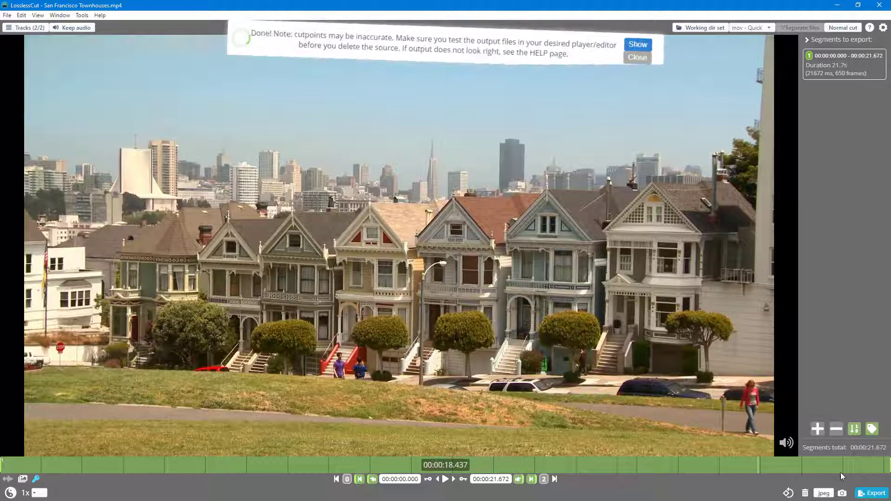
- Inspect the exported MOV beside the MP4 in the Export folder, then close Explorer
left_click(638, 44)
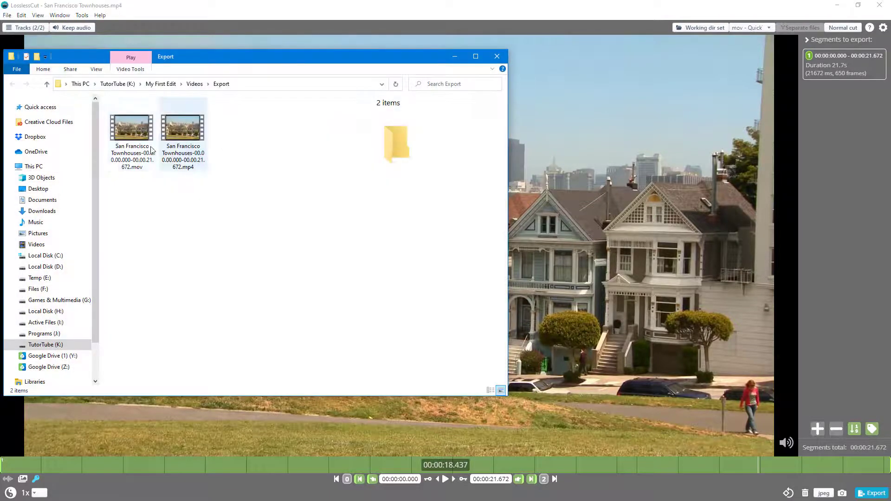
left_click(132, 128)
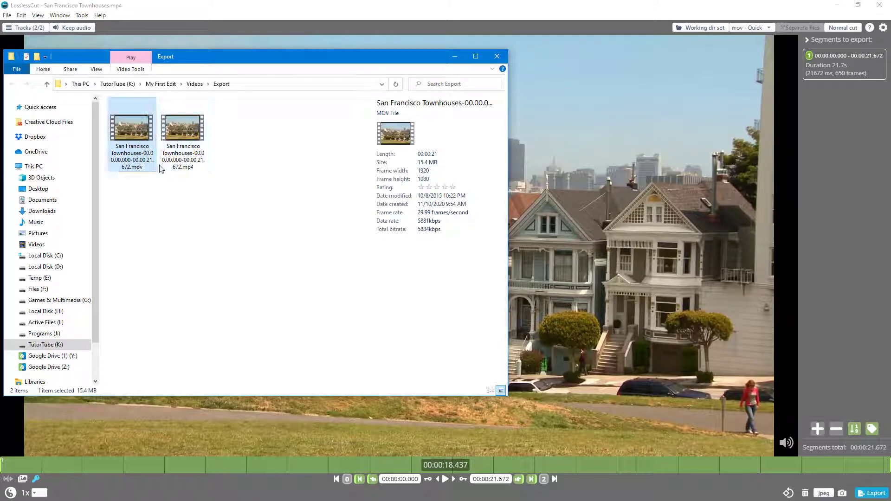
left_click(496, 56)
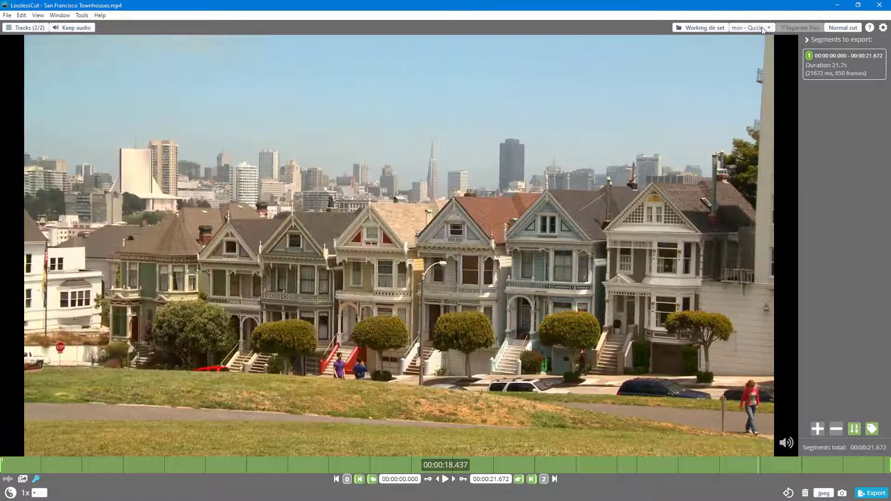
- Choose the webm format, attempt the export, and dismiss the 'Unable to export' error
left_click(750, 28)
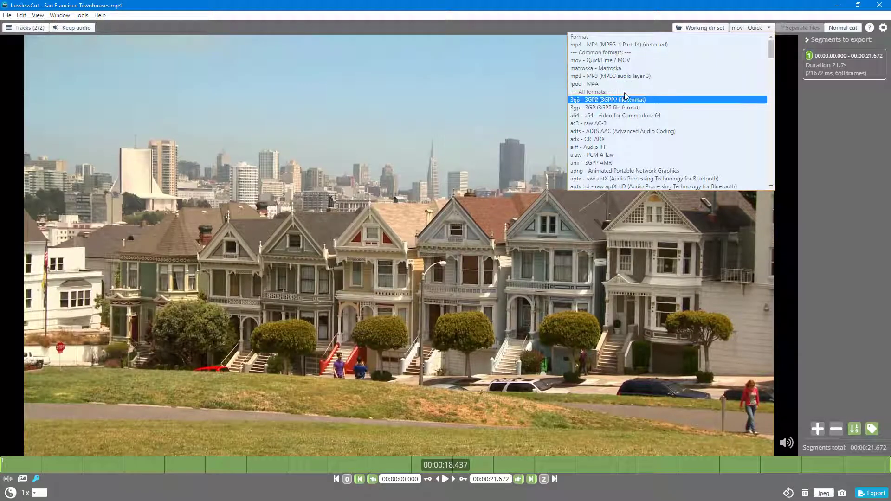
scroll("down", 3)
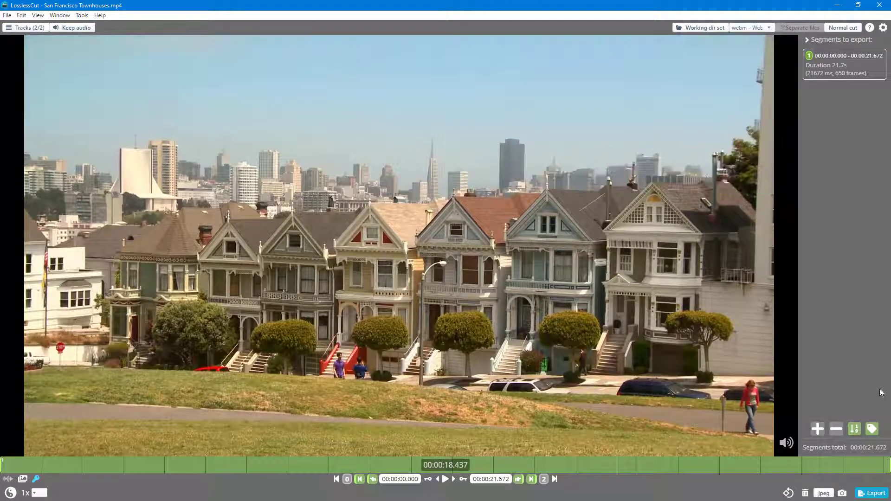
left_click(874, 493)
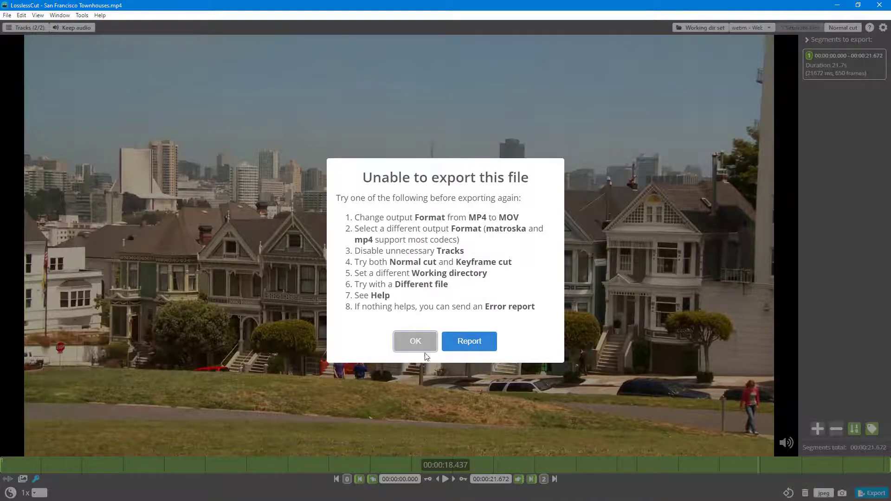
left_click(415, 341)
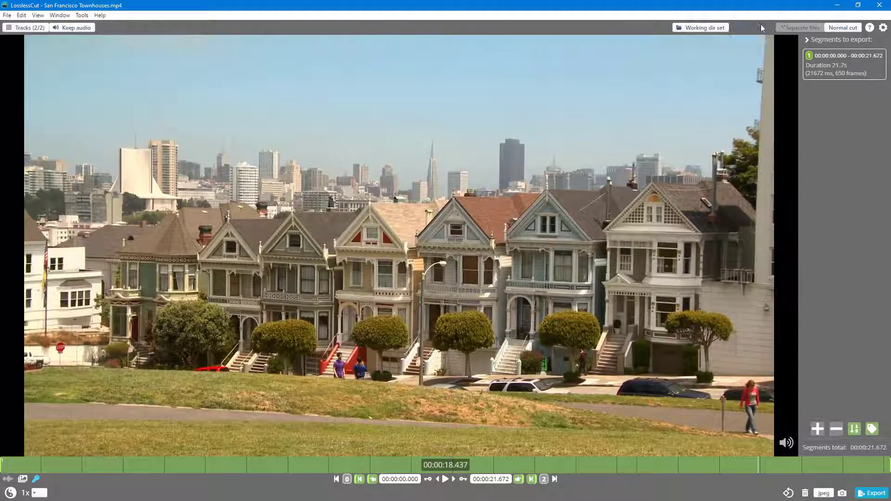
- Reopen the output format list and scroll to the WebM entries at its end
left_click(750, 27)
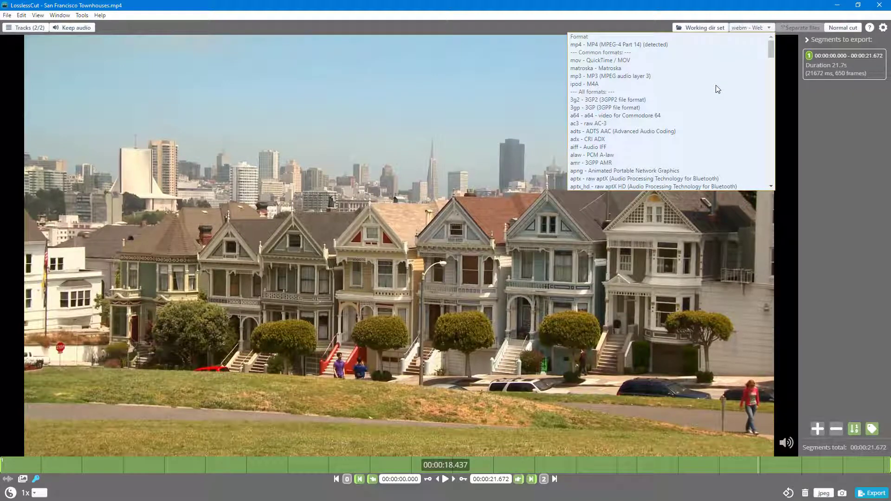
scroll("down", 3)
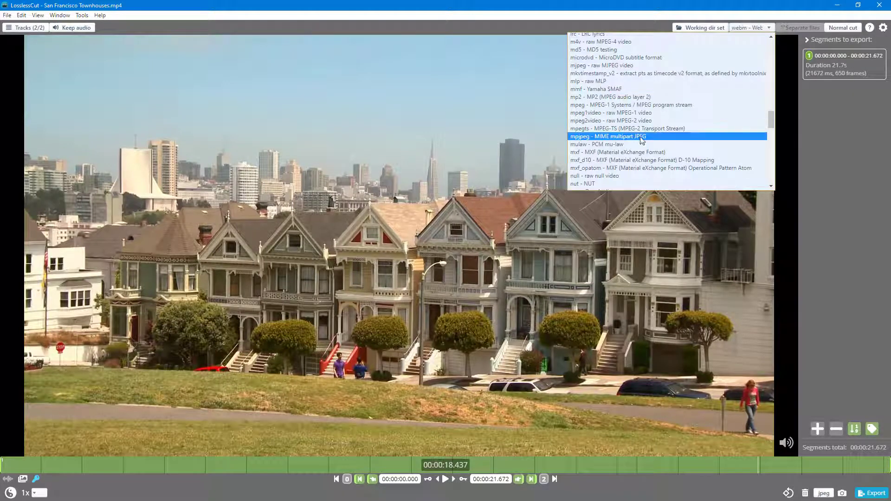
scroll("down", 3)
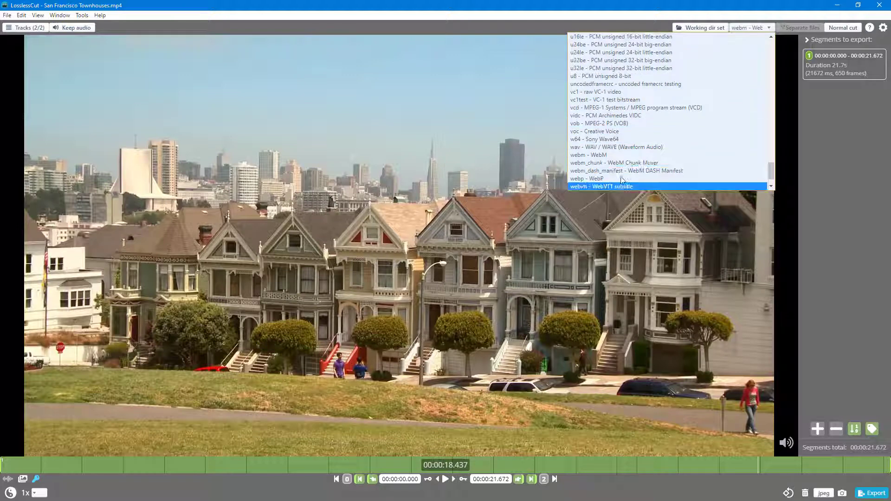